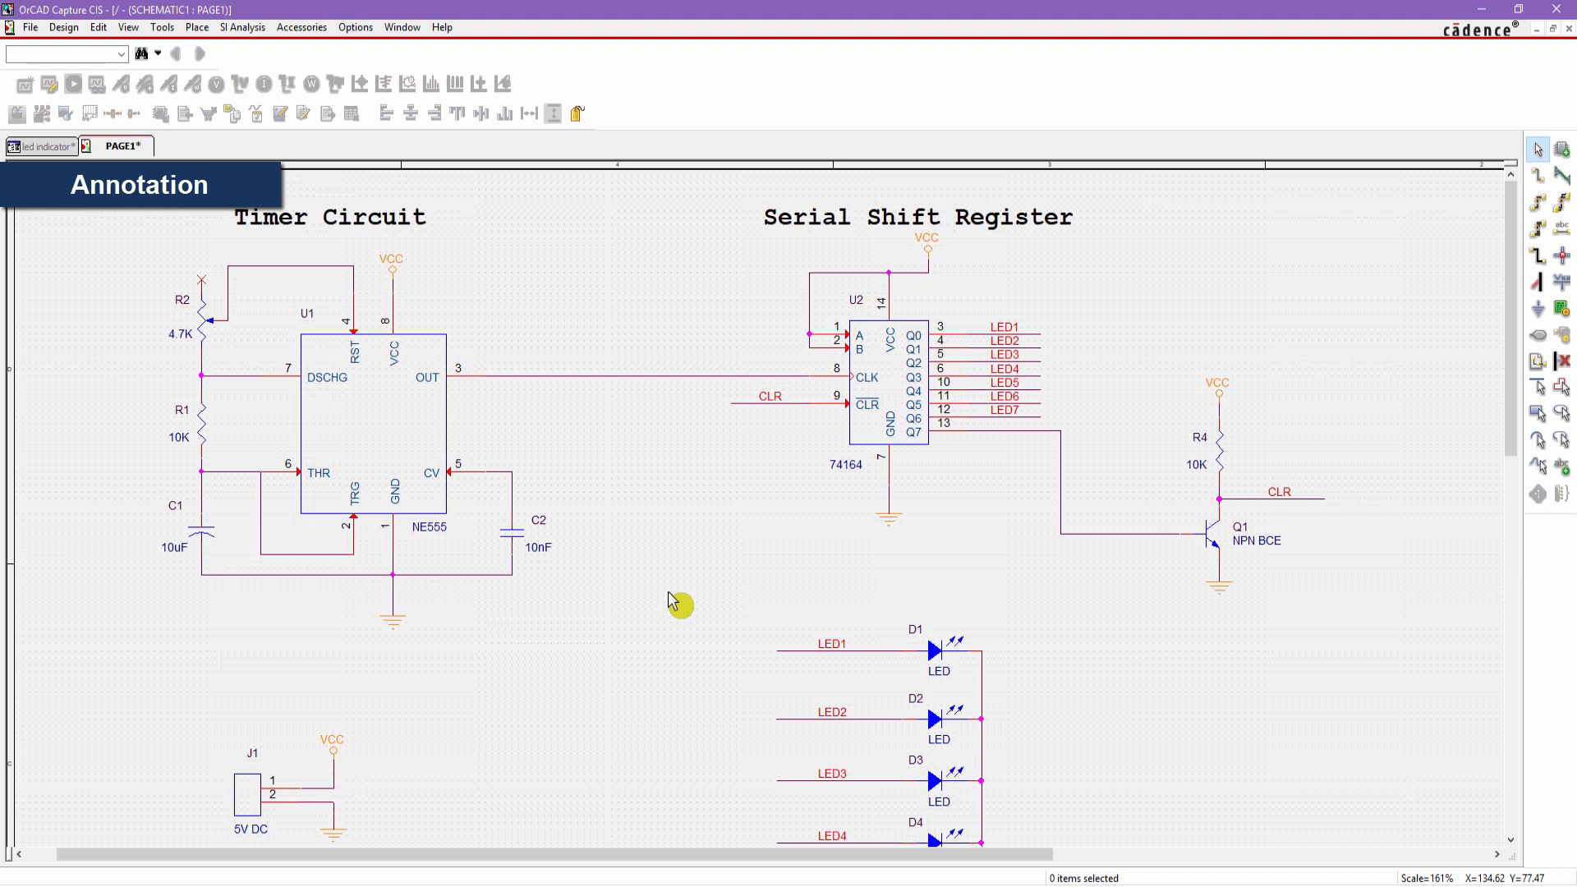
{"action": "mouse_move", "coordinate": [678, 670]}
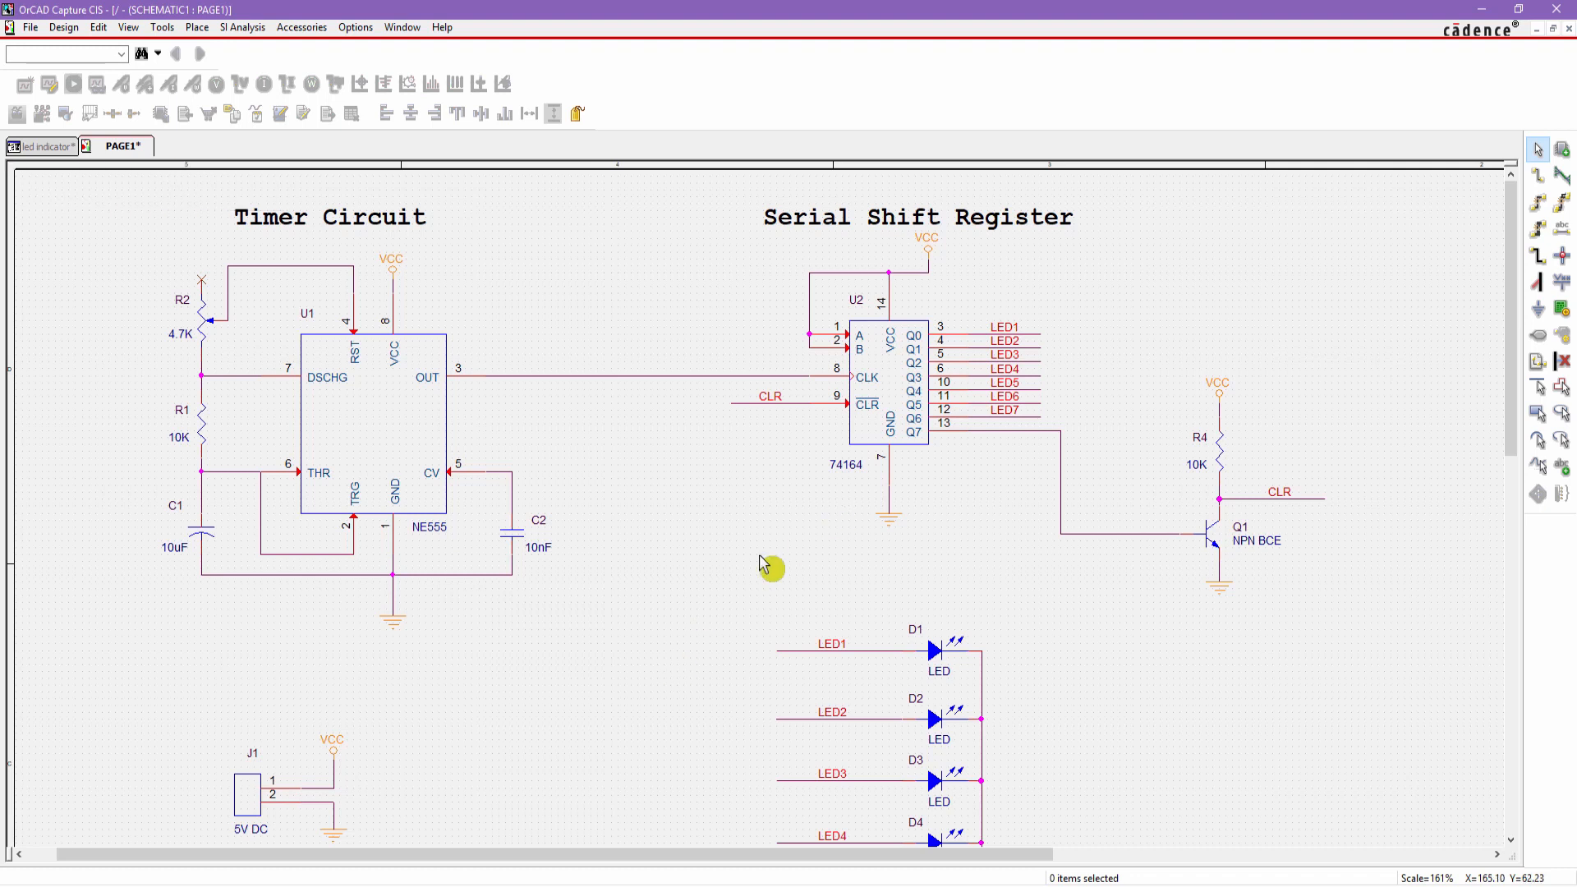
{"action": "mouse_move", "coordinate": [161, 374]}
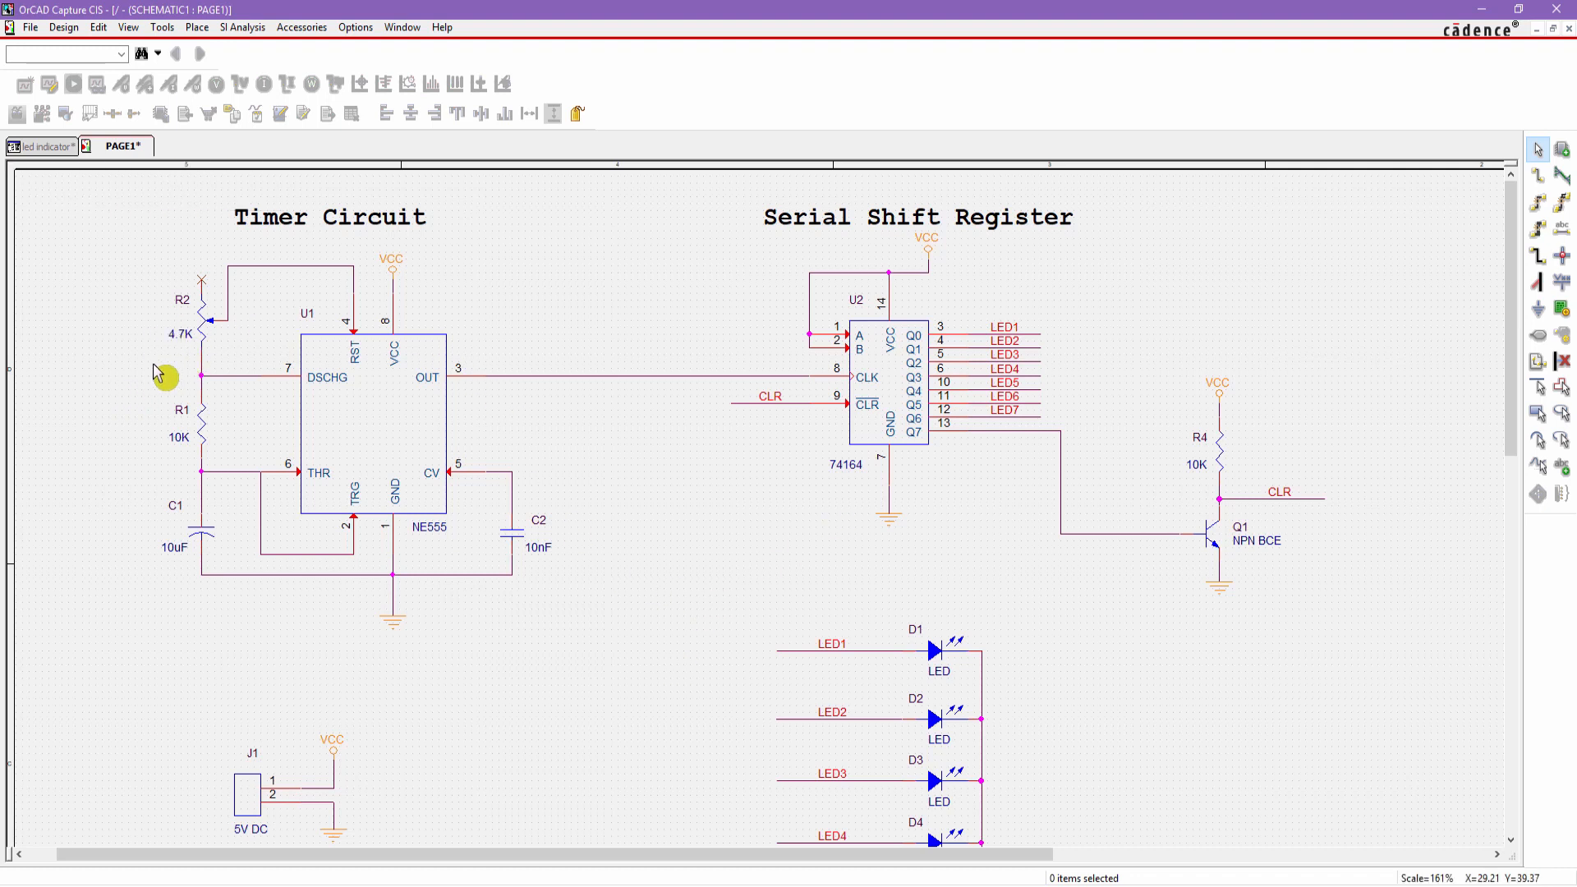
{"action": "mouse_move", "coordinate": [169, 316]}
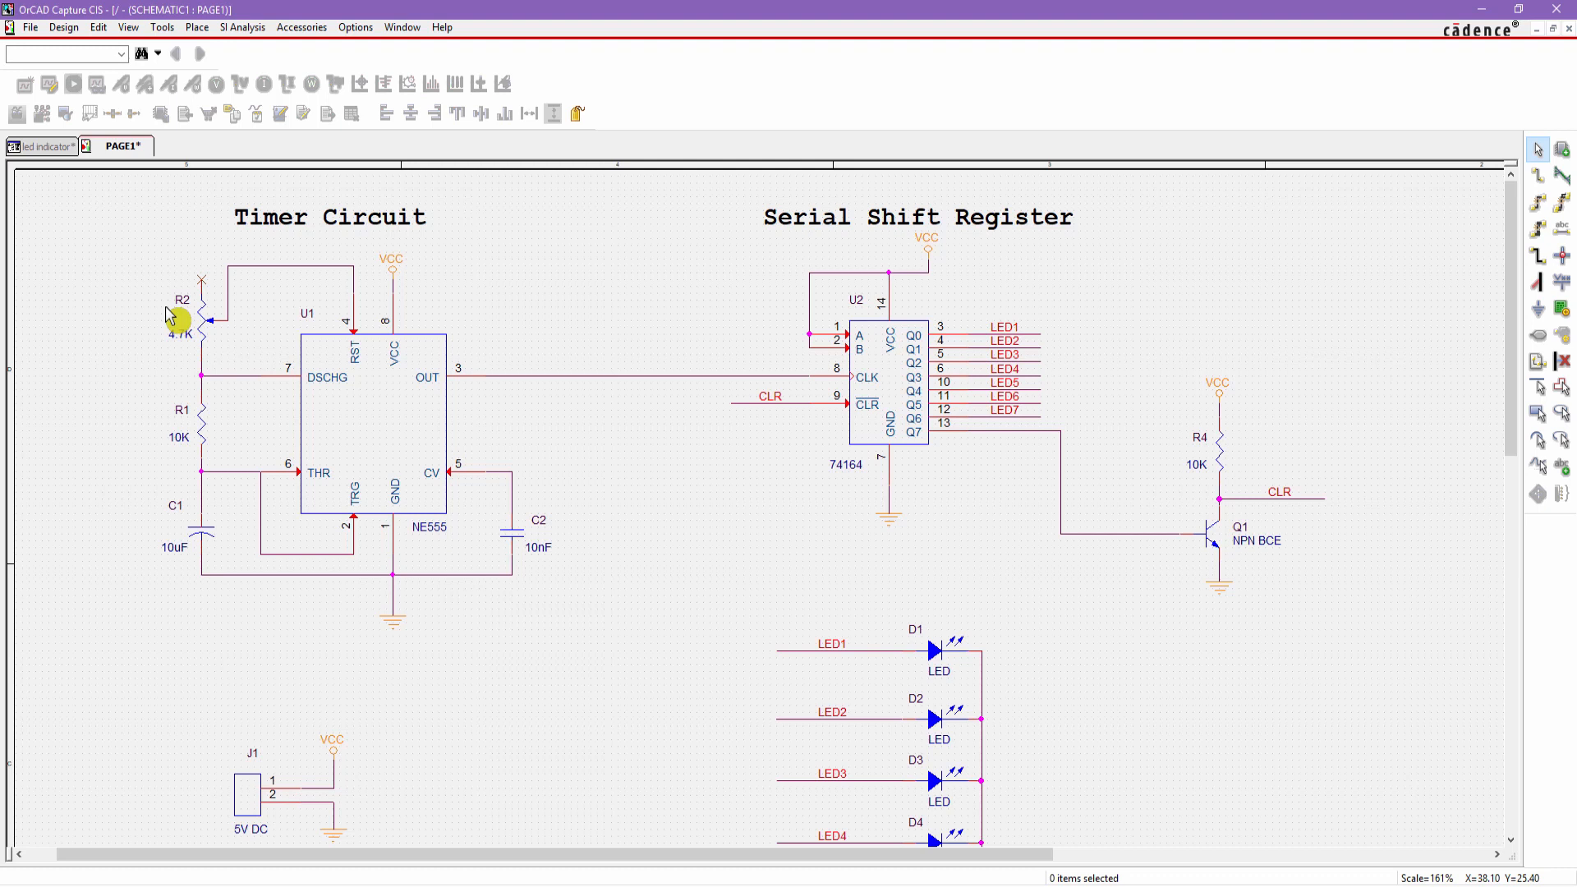
{"action": "mouse_move", "coordinate": [227, 307]}
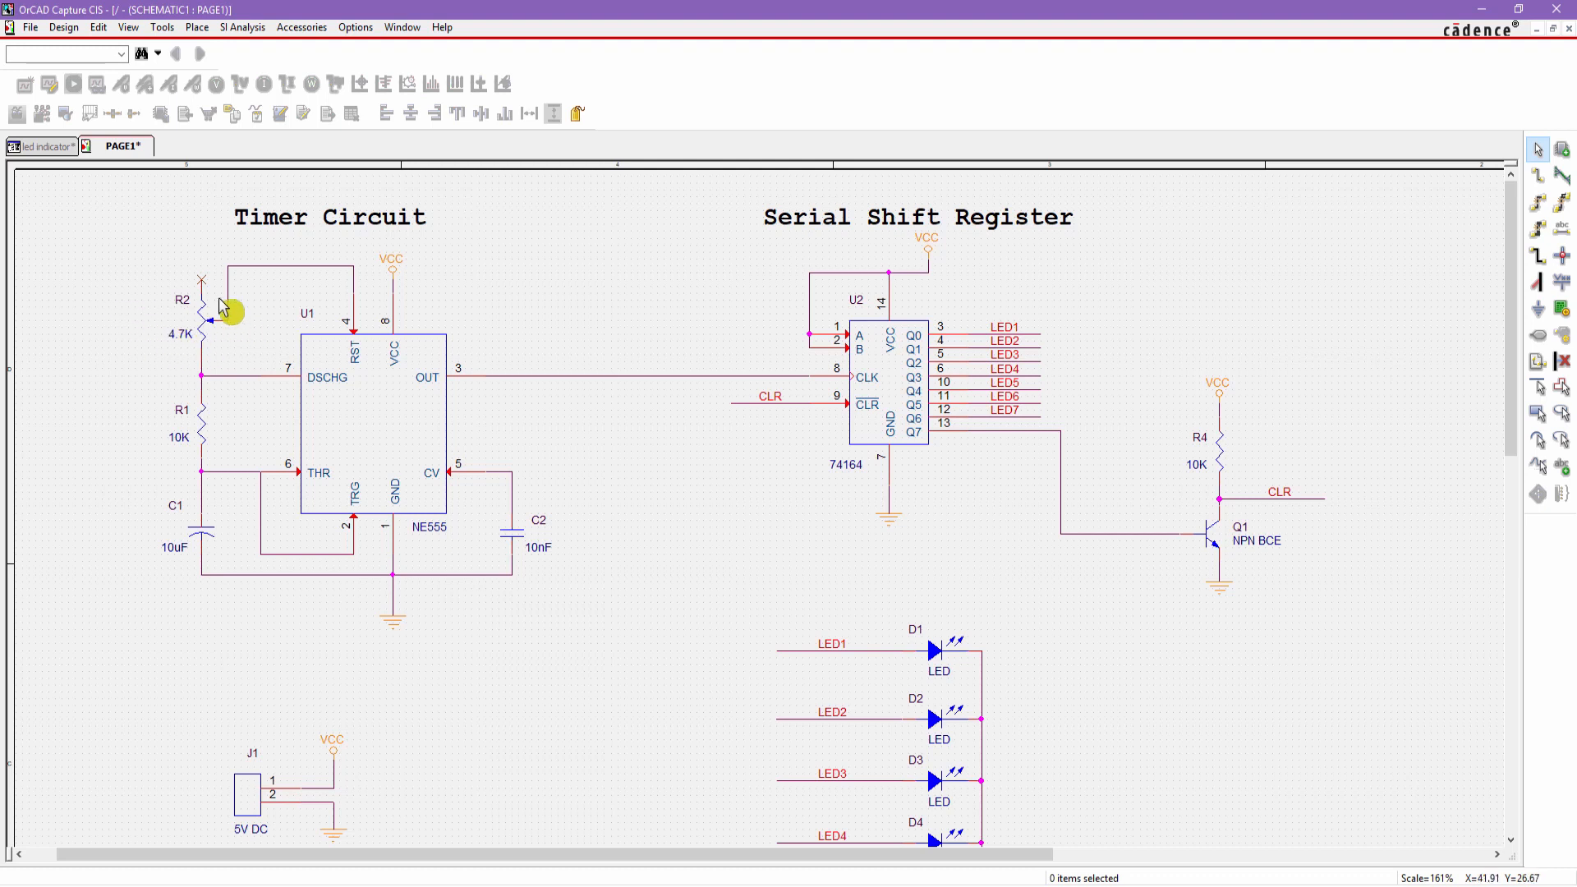
{"action": "mouse_move", "coordinate": [208, 334]}
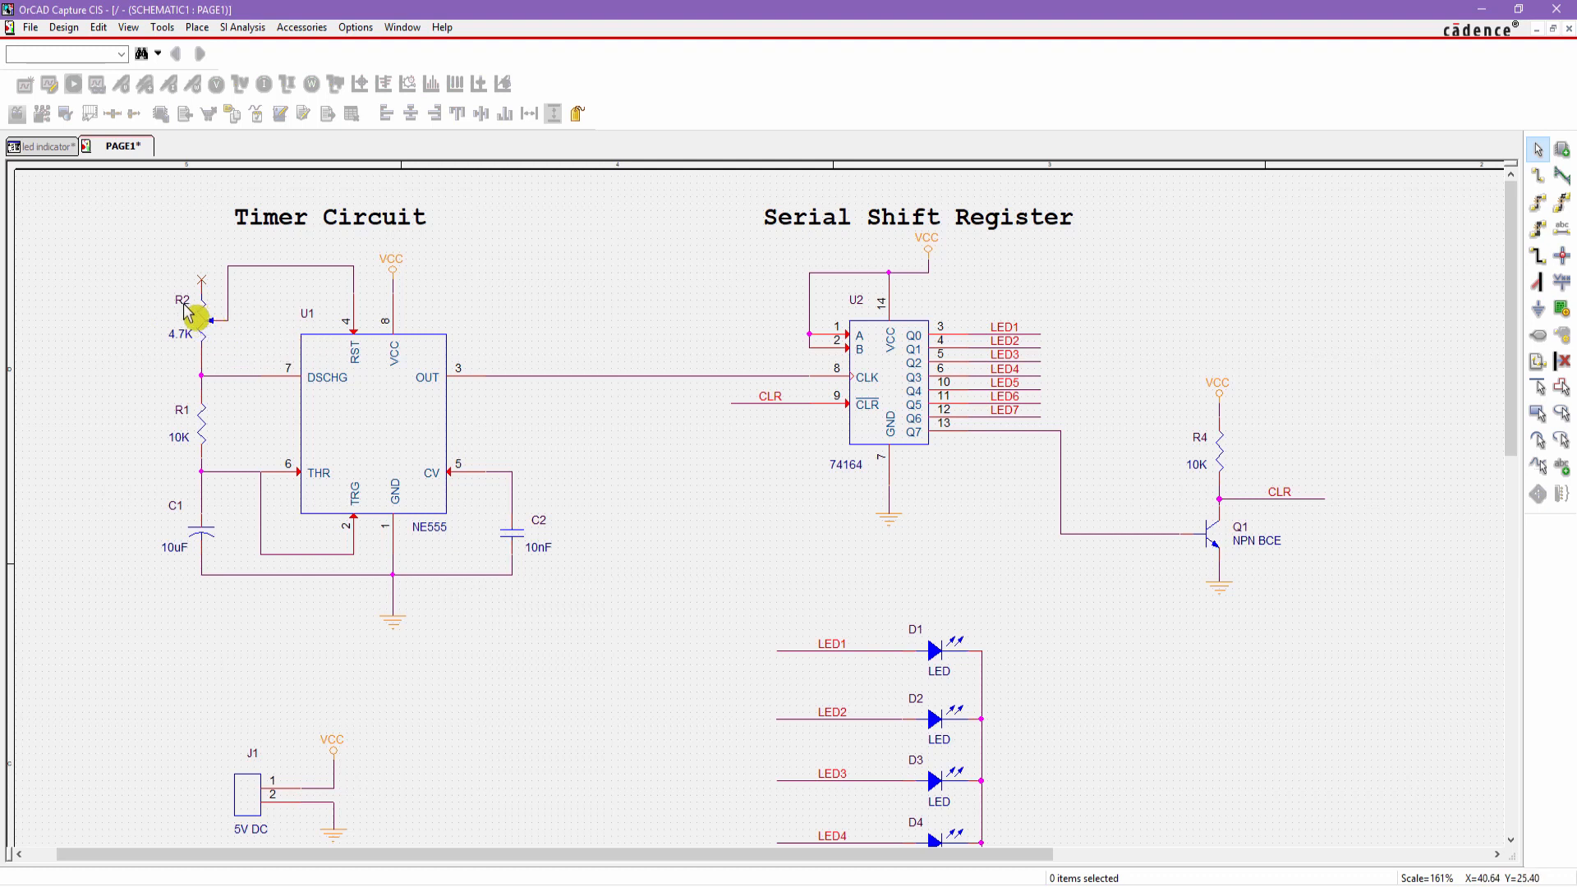
{"action": "mouse_move", "coordinate": [200, 432]}
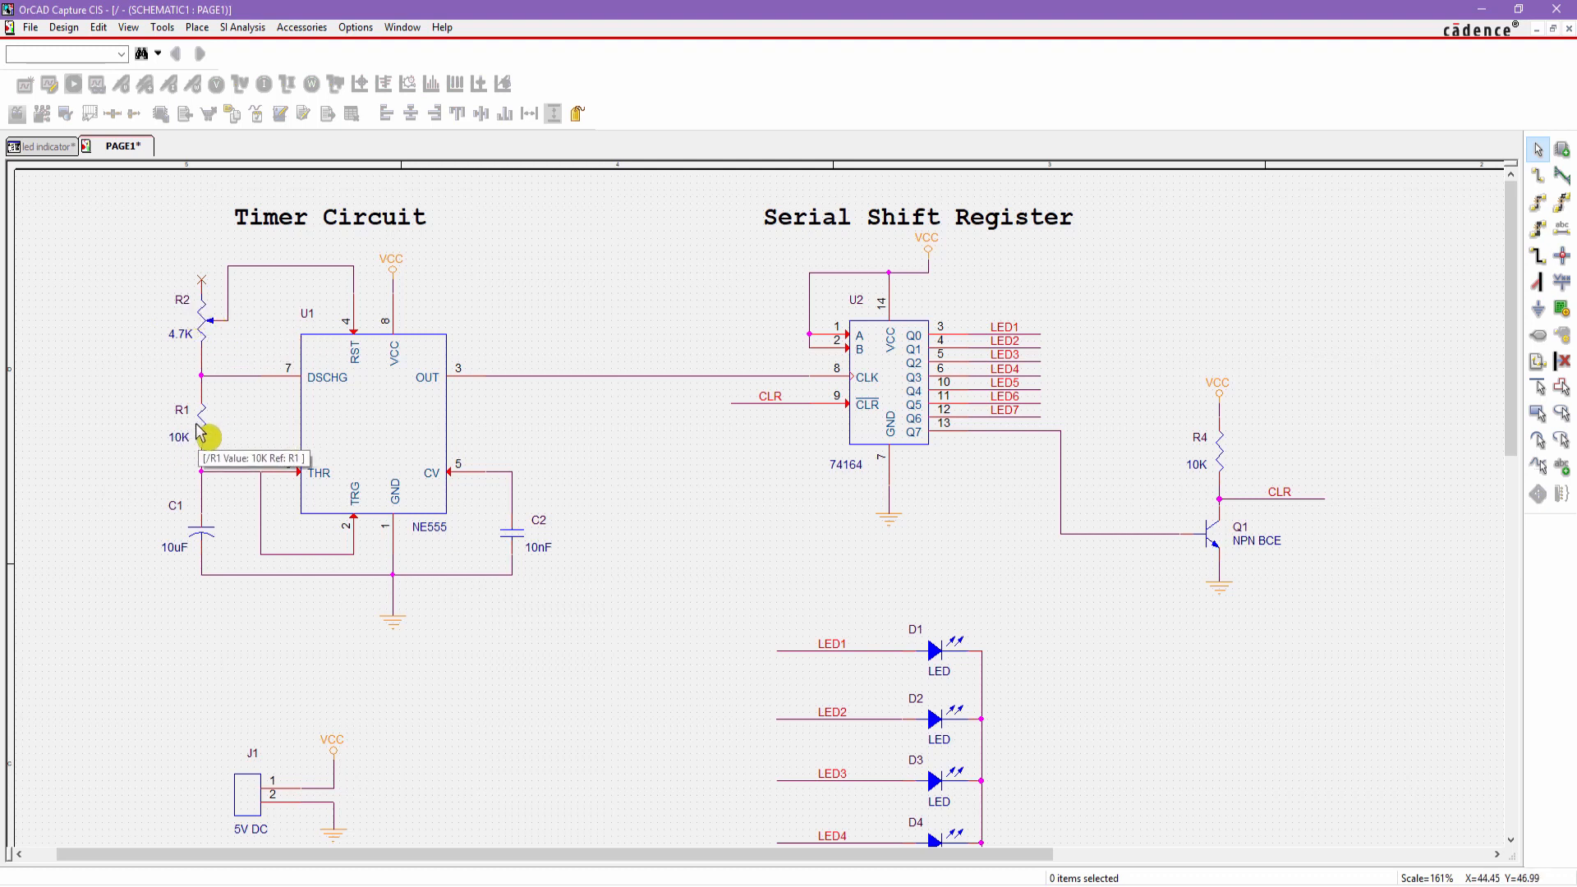
{"action": "mouse_move", "coordinate": [186, 427]}
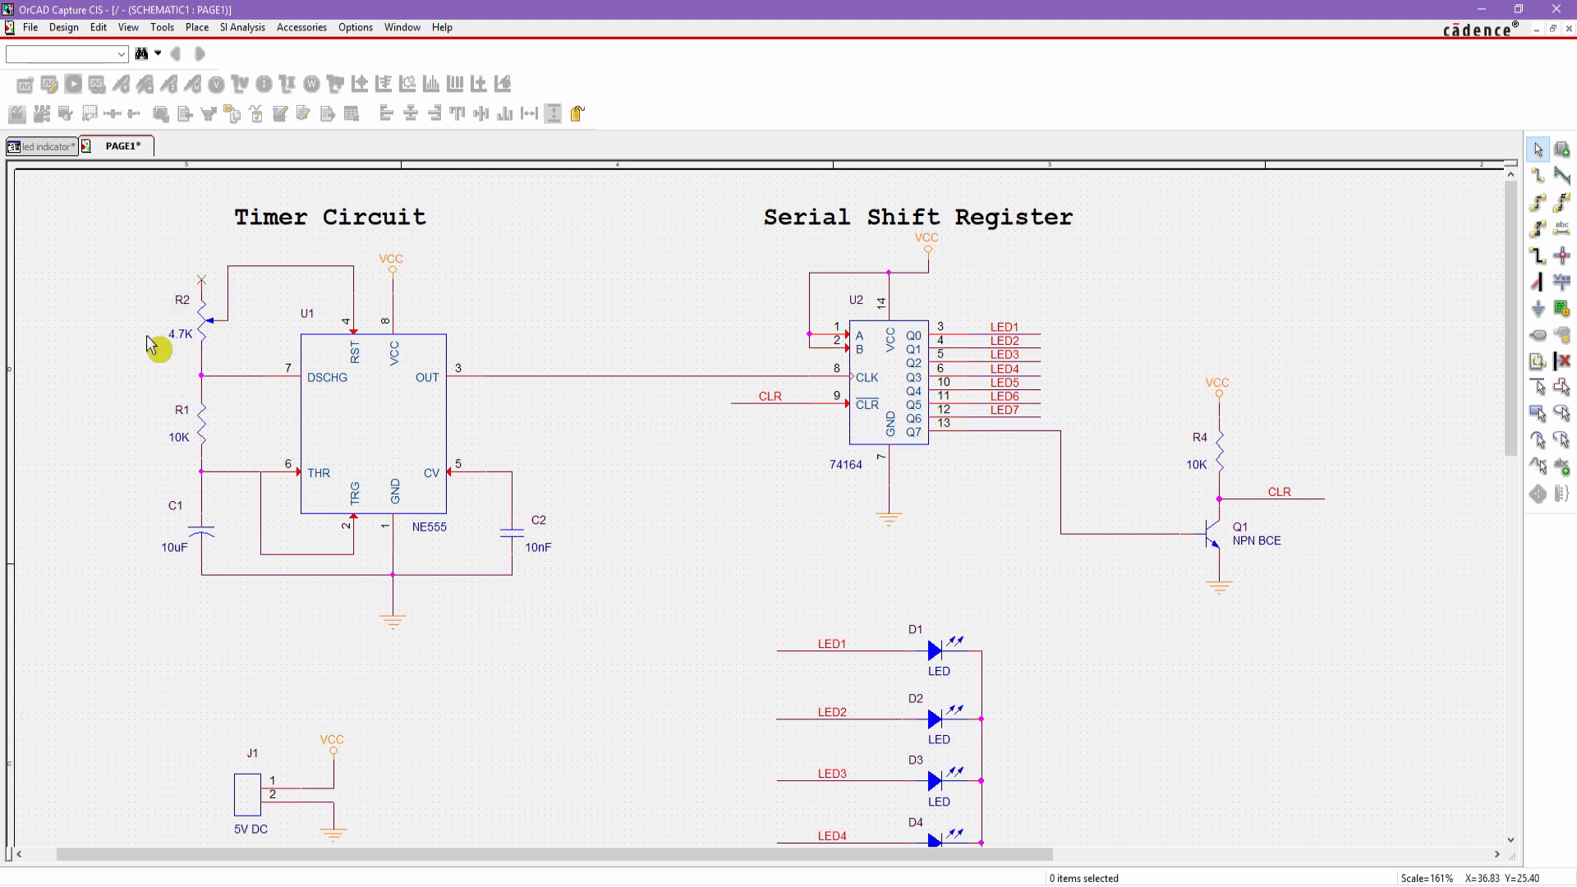
{"action": "mouse_move", "coordinate": [166, 336]}
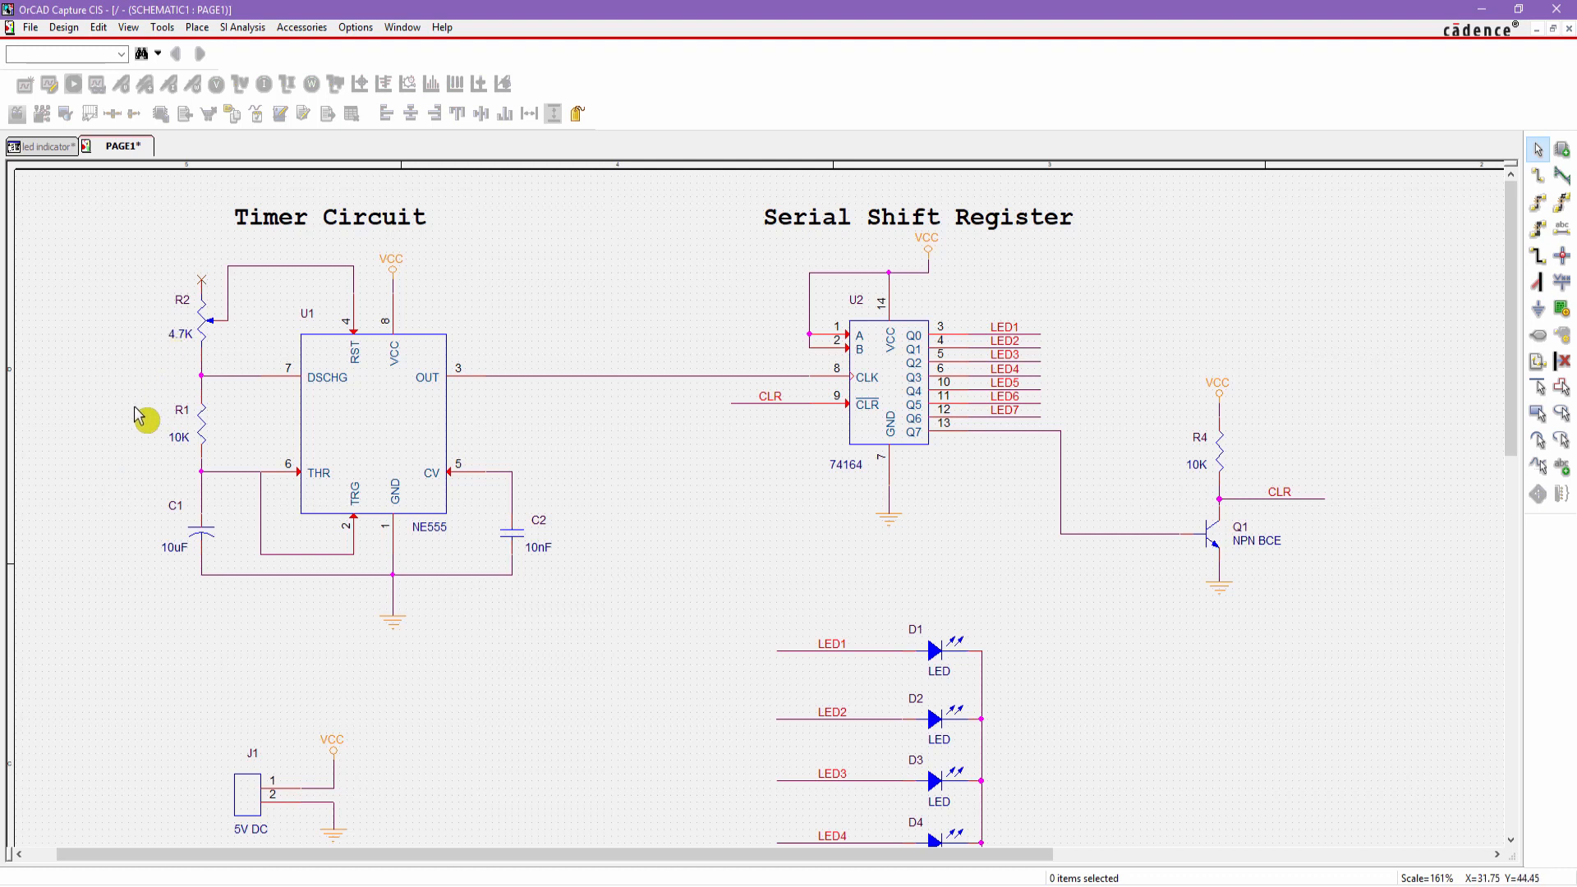
{"action": "mouse_move", "coordinate": [261, 171]}
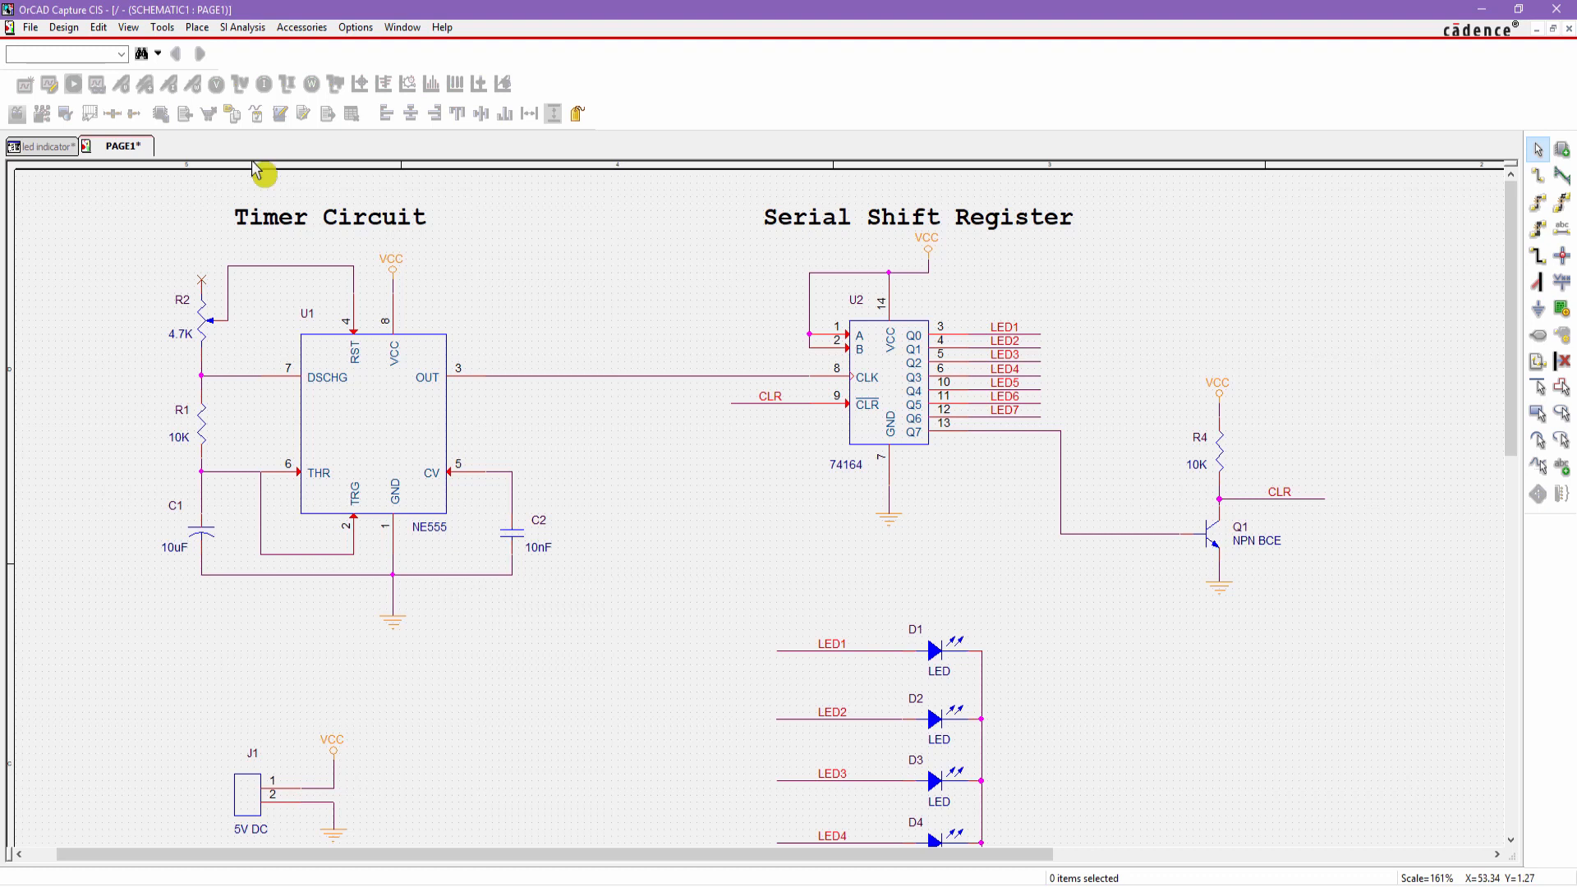
{"action": "mouse_move", "coordinate": [212, 330]}
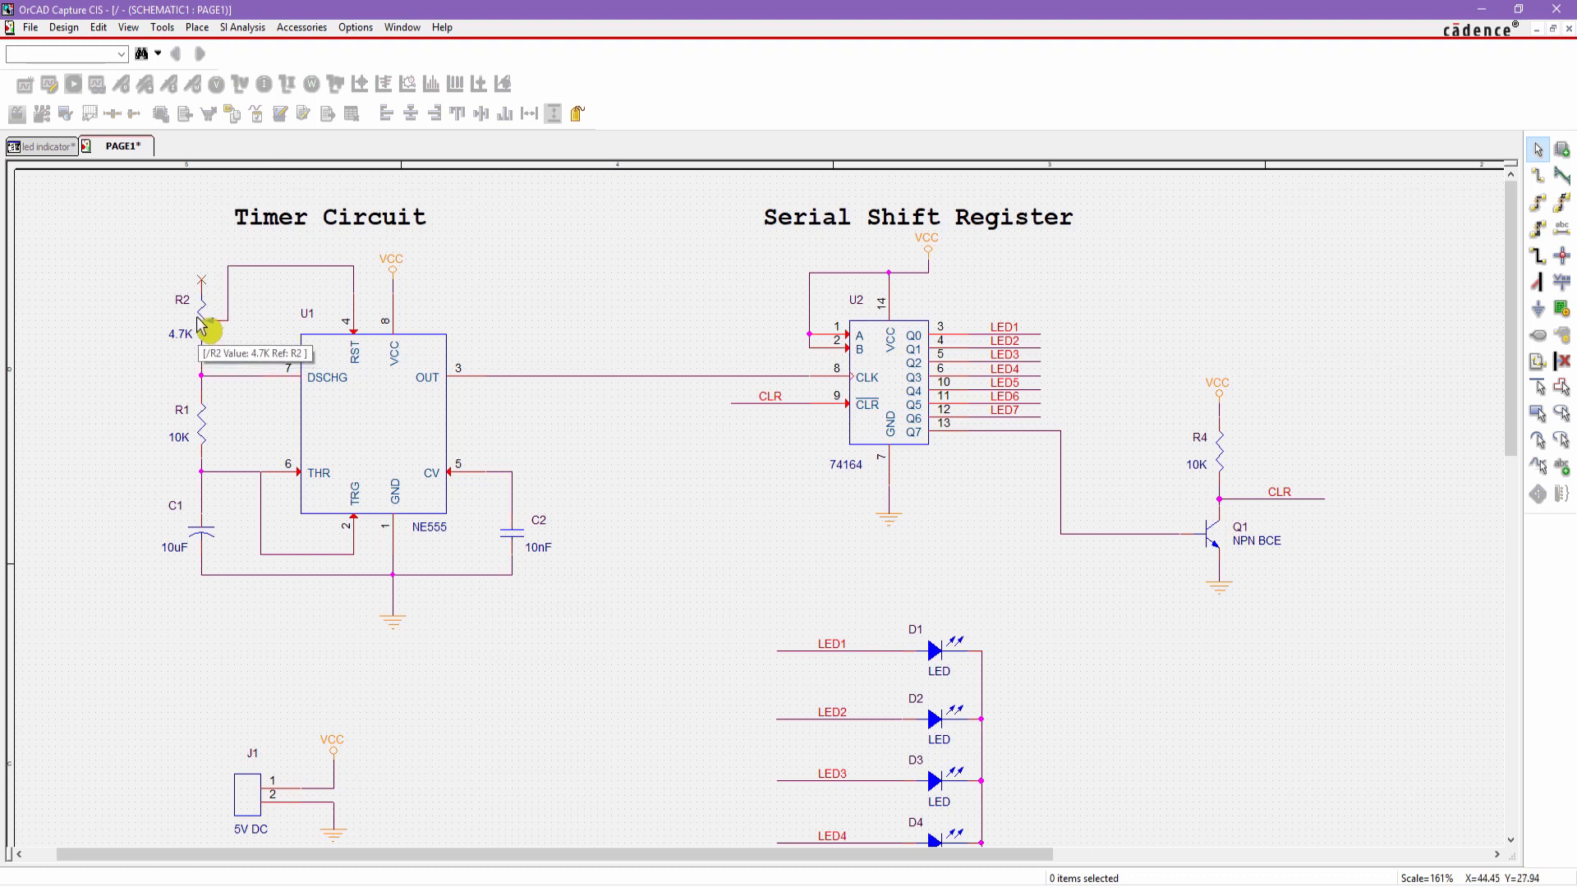
{"action": "mouse_move", "coordinate": [193, 360]}
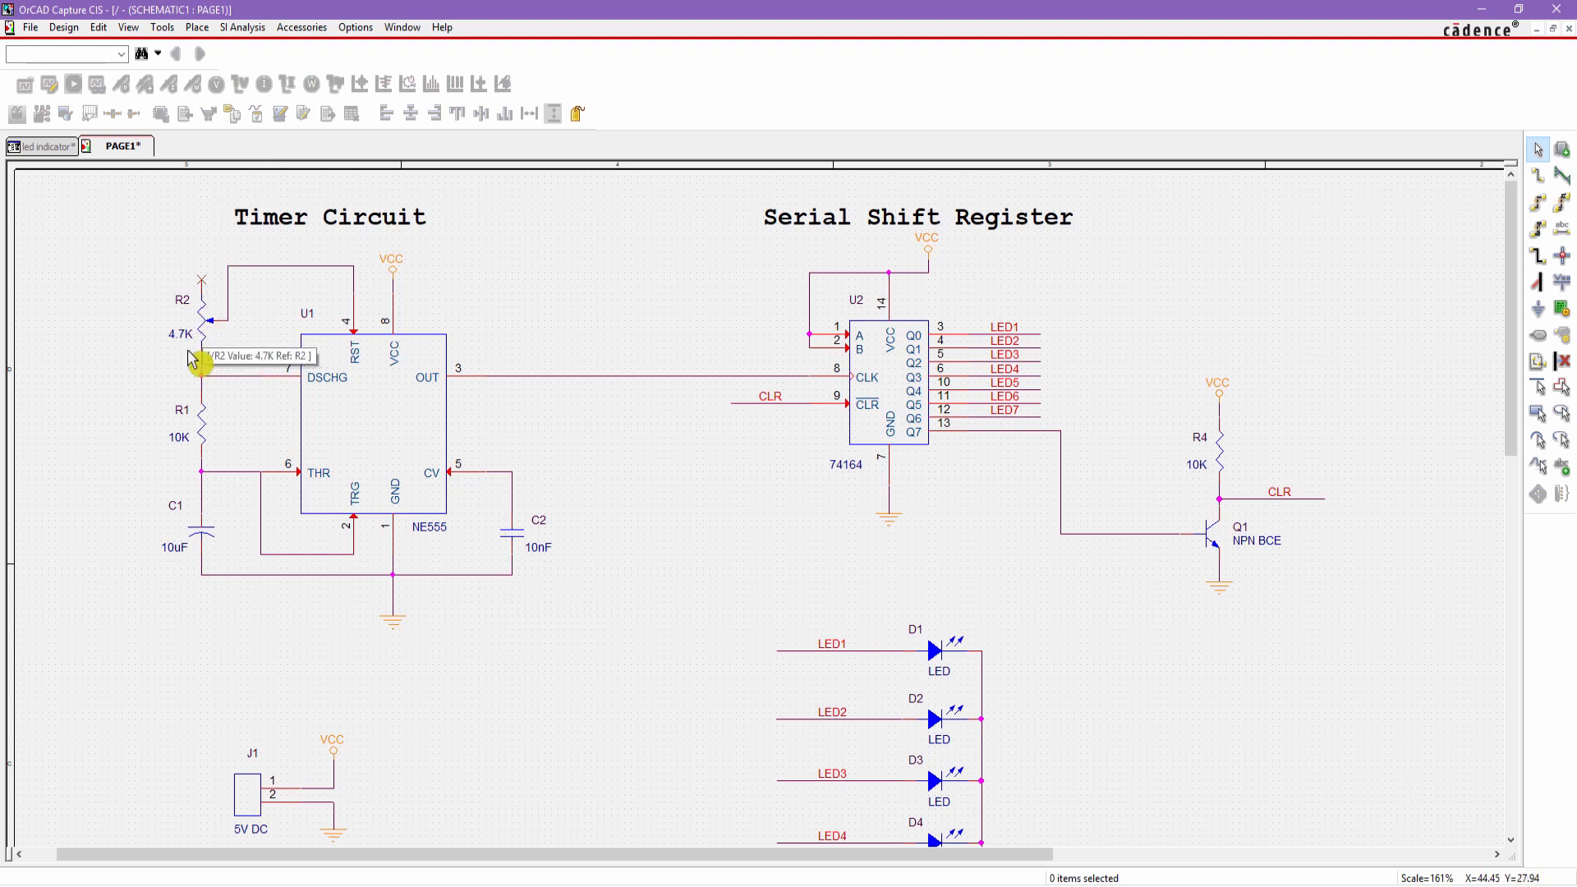
{"action": "mouse_move", "coordinate": [207, 432]}
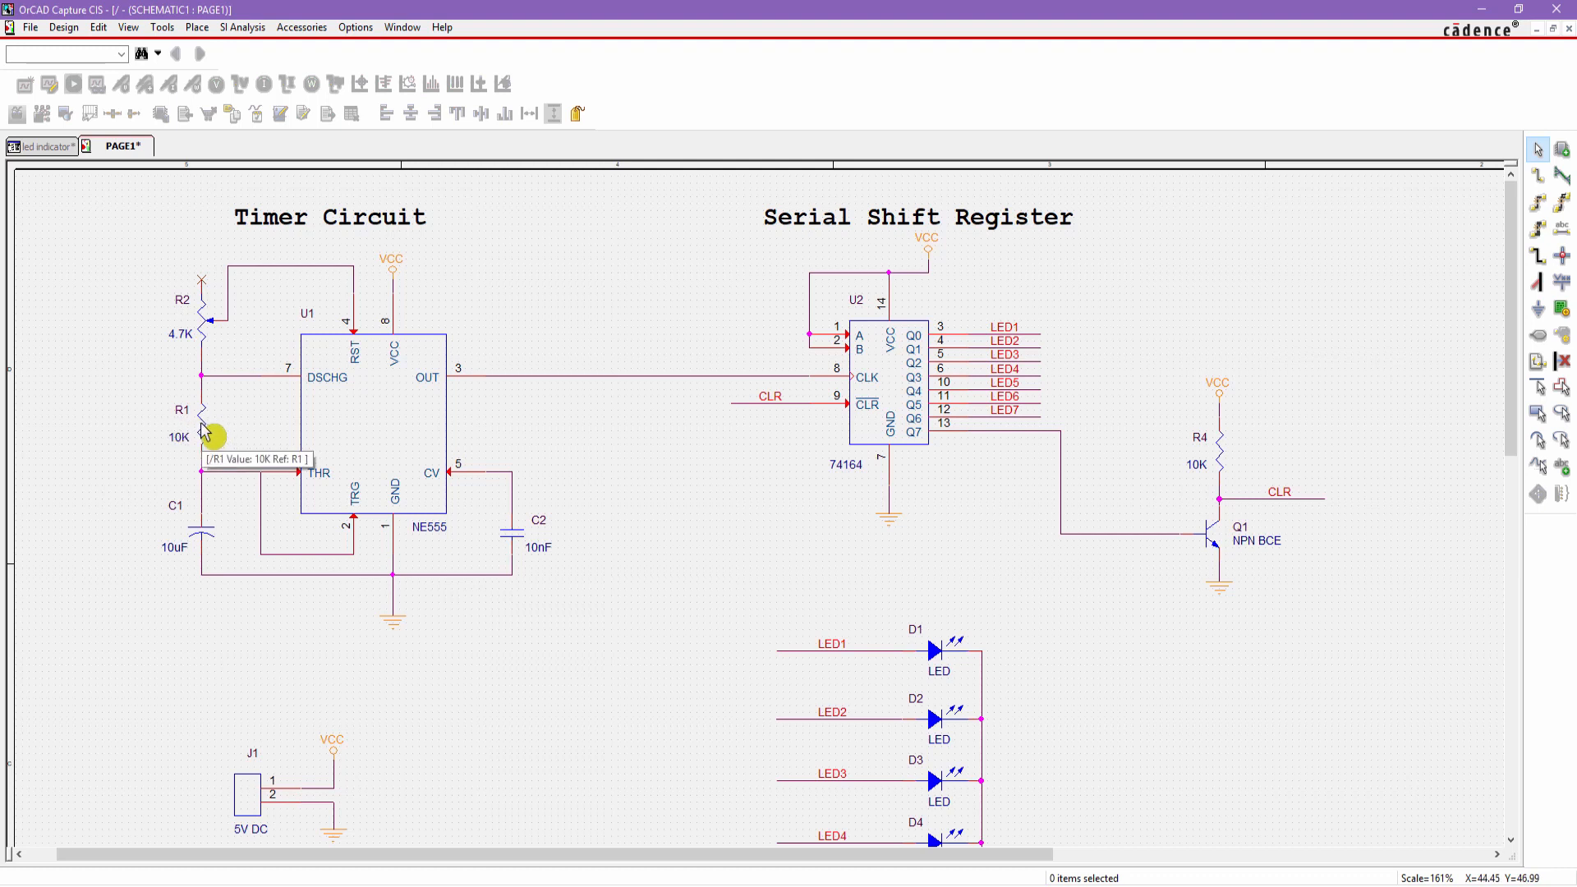
{"action": "mouse_move", "coordinate": [207, 433]}
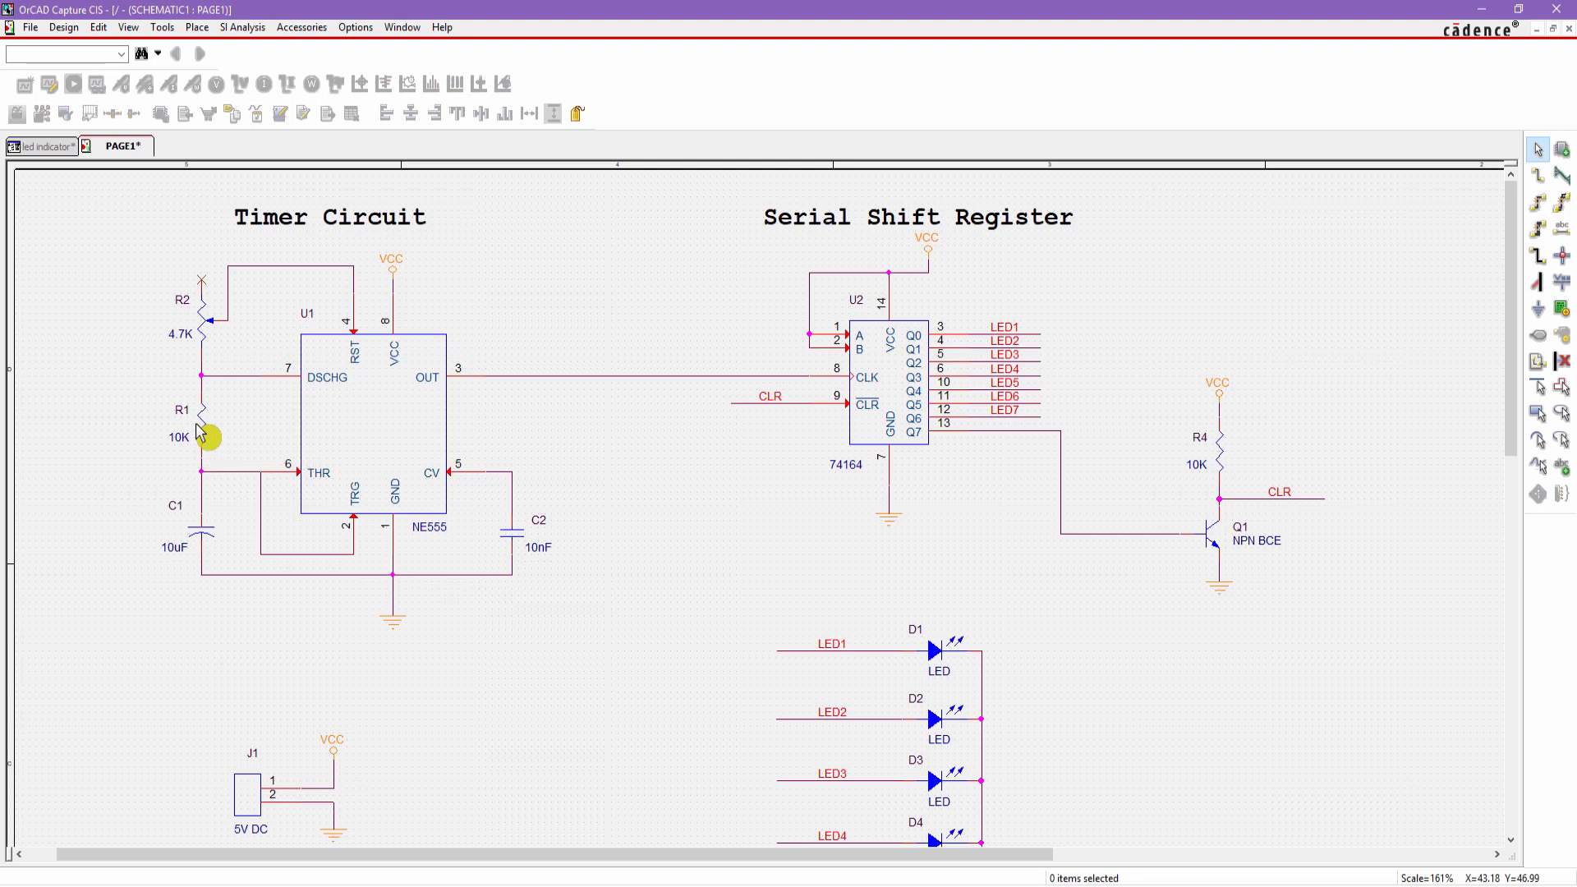
{"action": "mouse_move", "coordinate": [774, 380]}
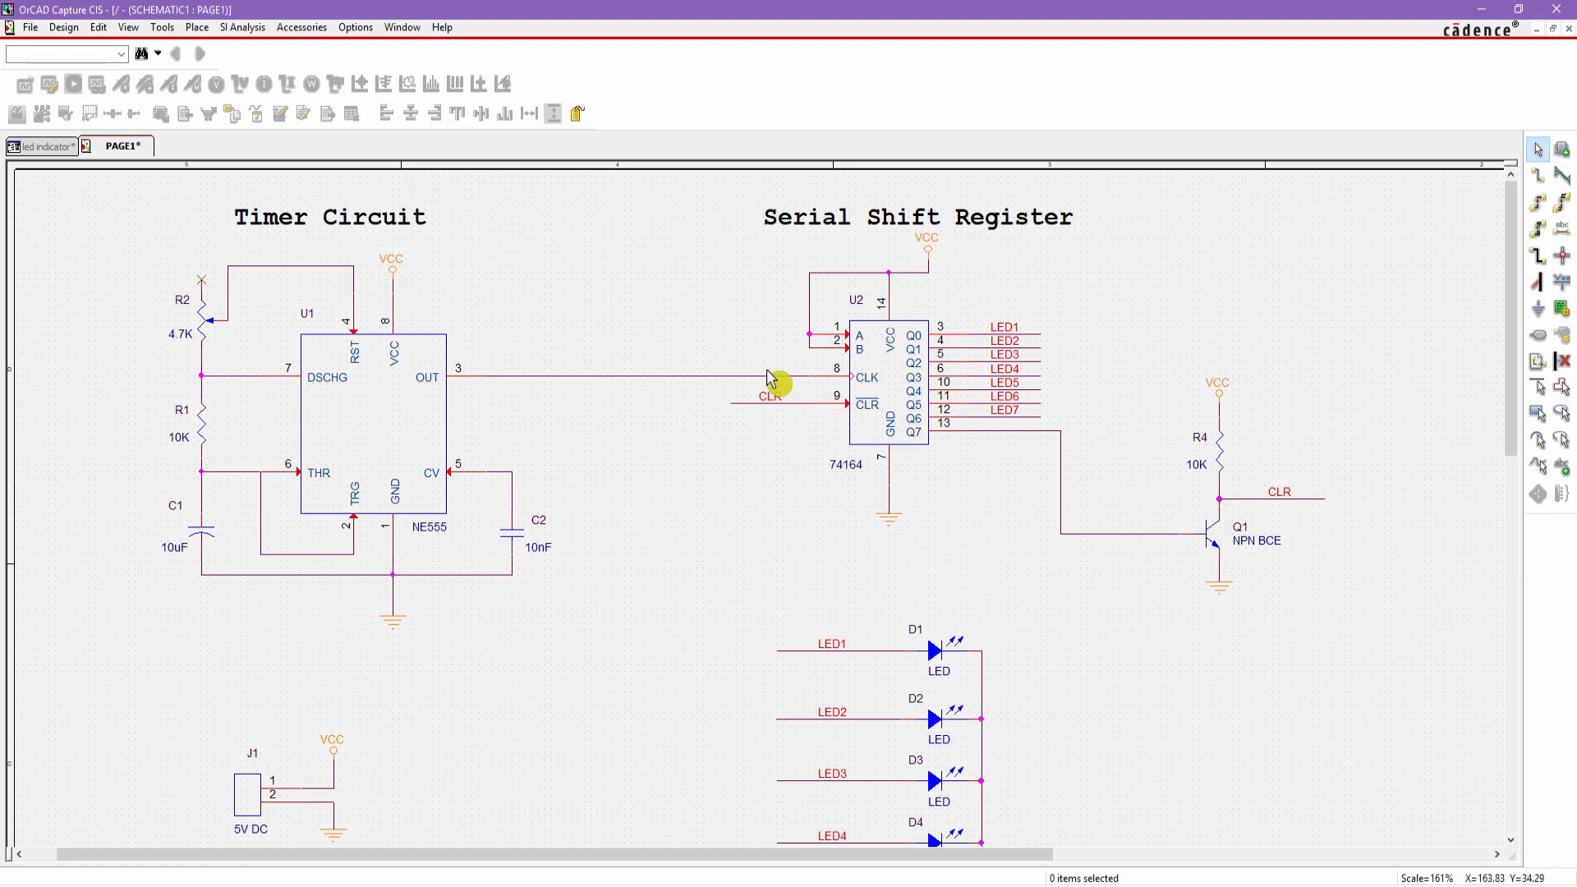
Switch from the schematic page to the led indicator project manager and select the .dsn design file.
{"action": "left_click", "coordinate": [39, 146]}
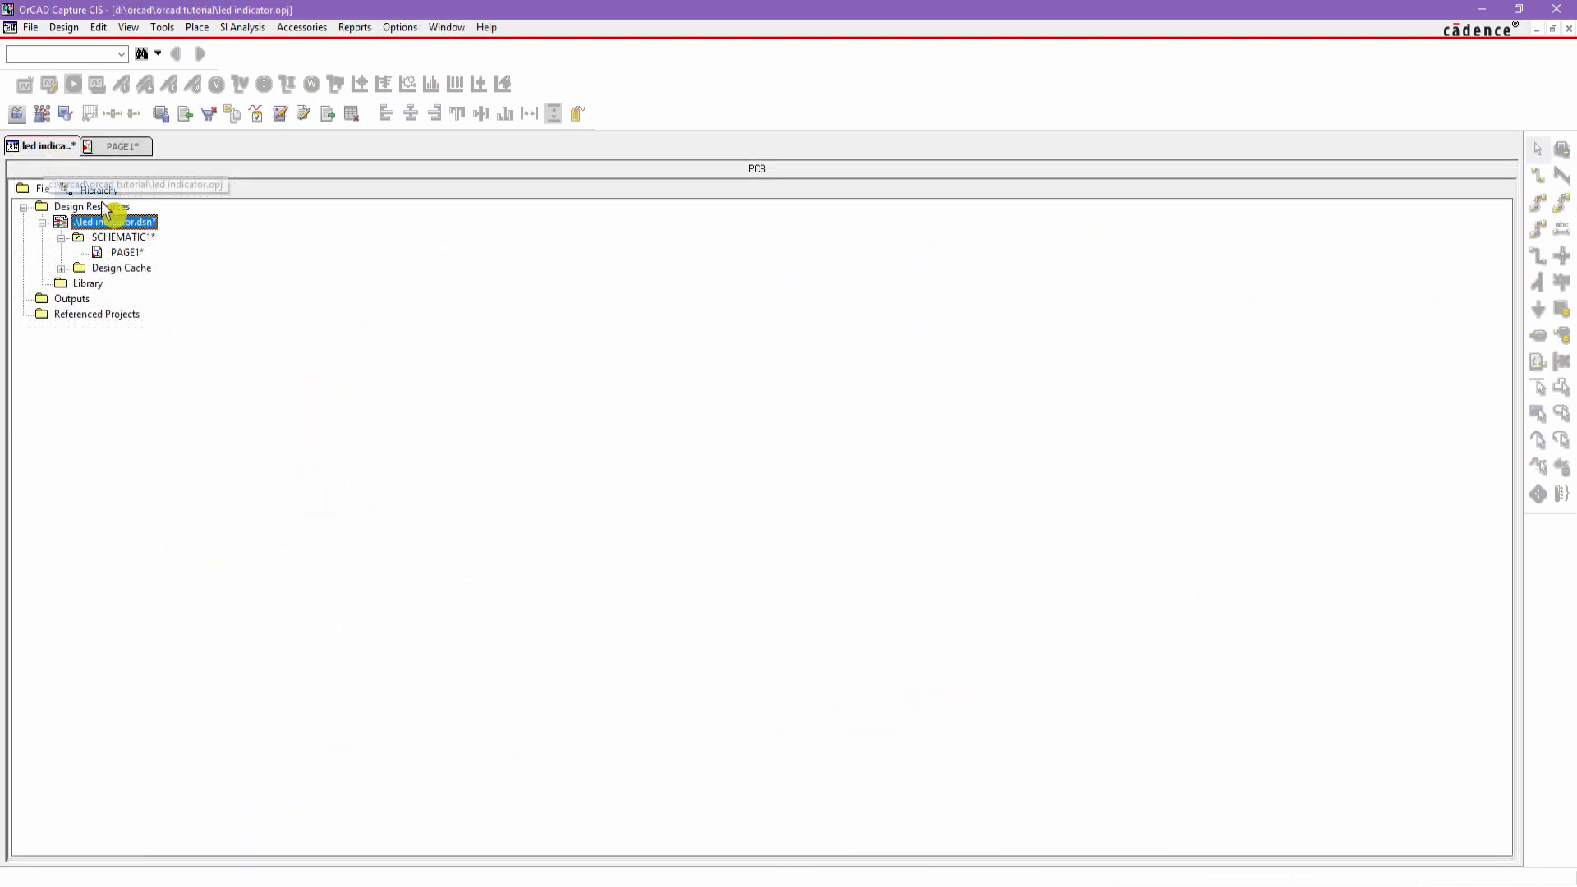